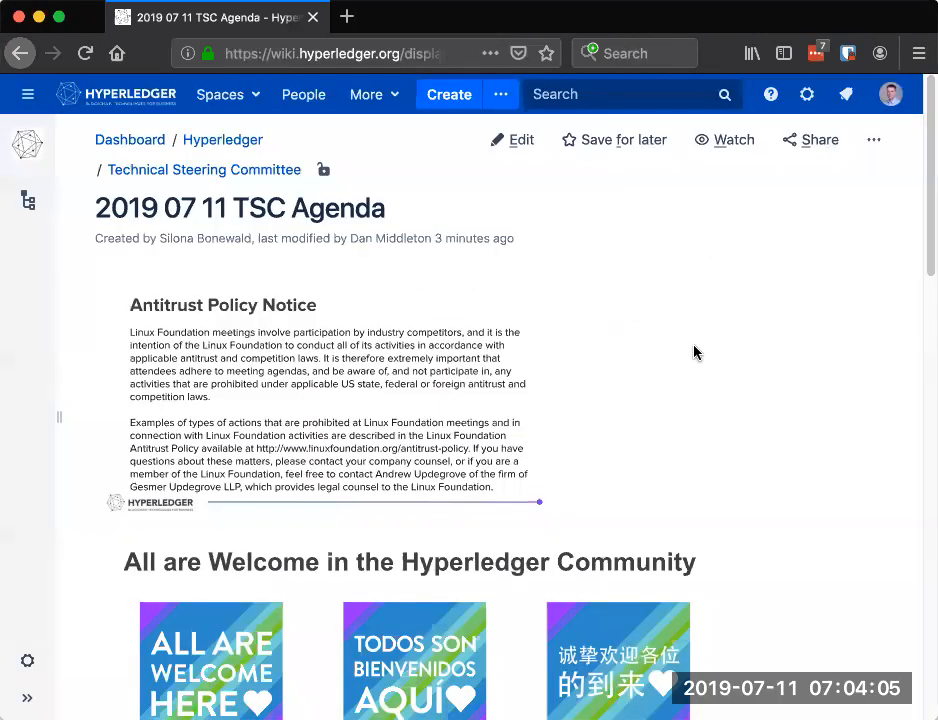
Scroll the 2019 07 11 TSC Agenda past the Antitrust notice to Welcome, Discussion and Quarterly reports.
scroll("down", 3)
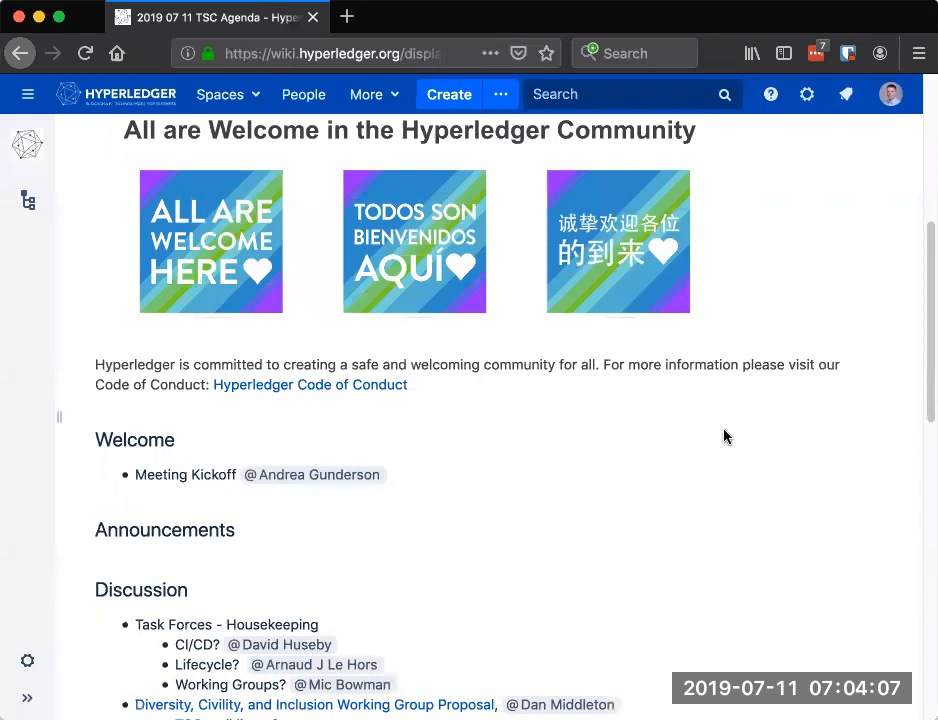
scroll("down", 3)
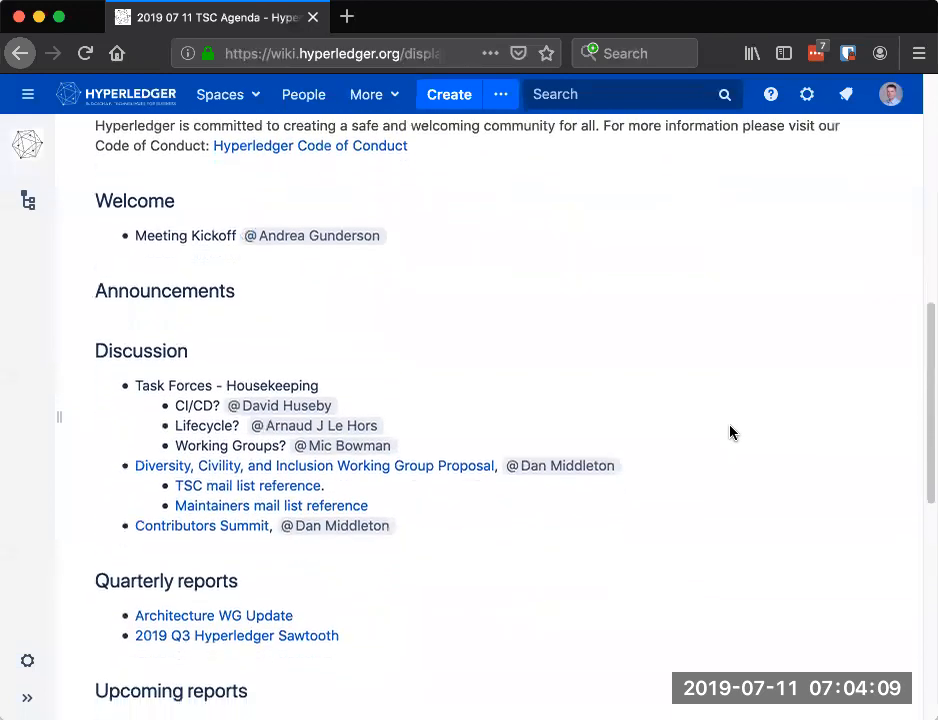
scroll("down", 3)
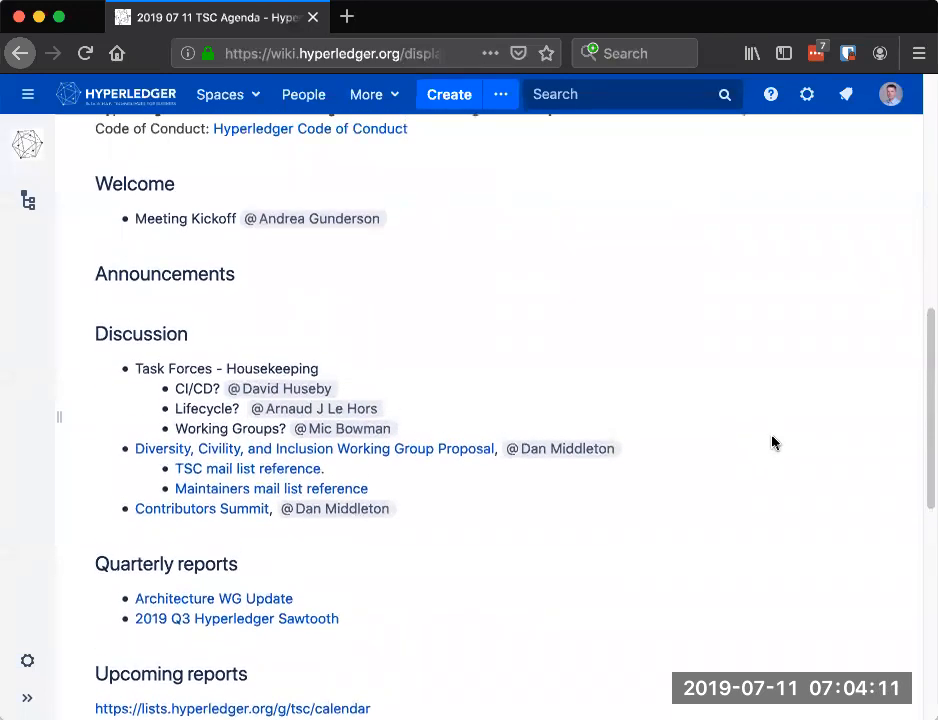
mouse_move(745, 413)
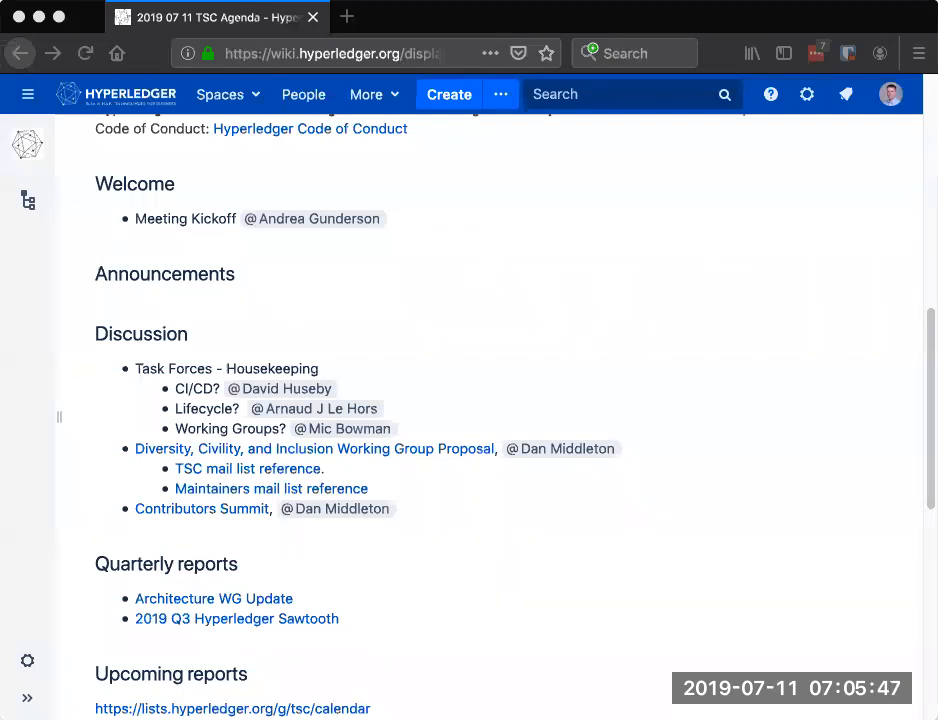
mouse_move(750, 471)
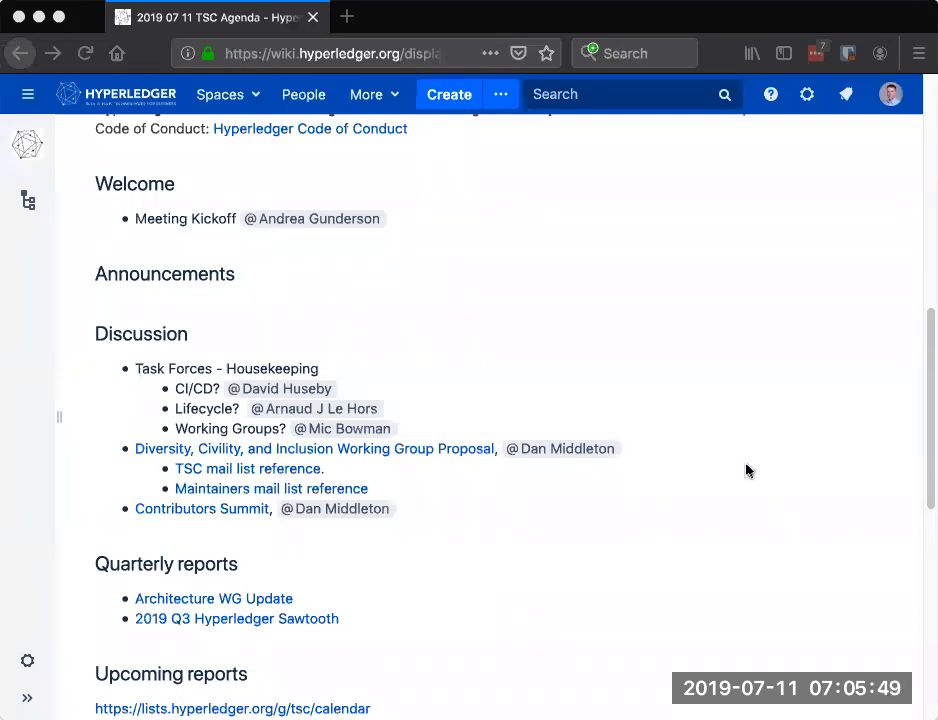
mouse_move(490, 478)
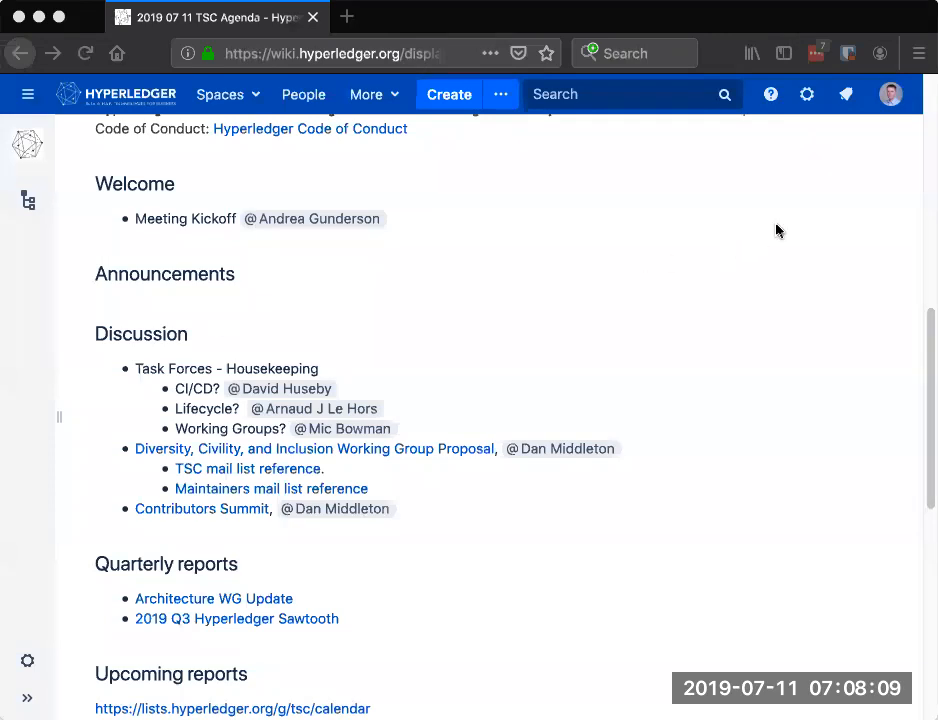
mouse_move(28, 197)
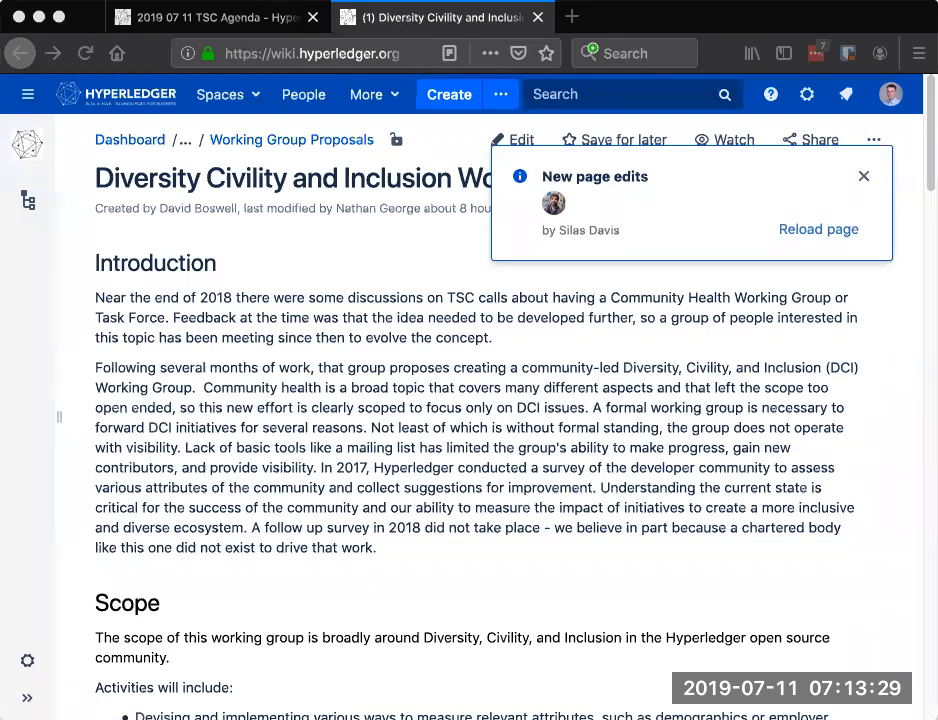
mouse_move(818, 229)
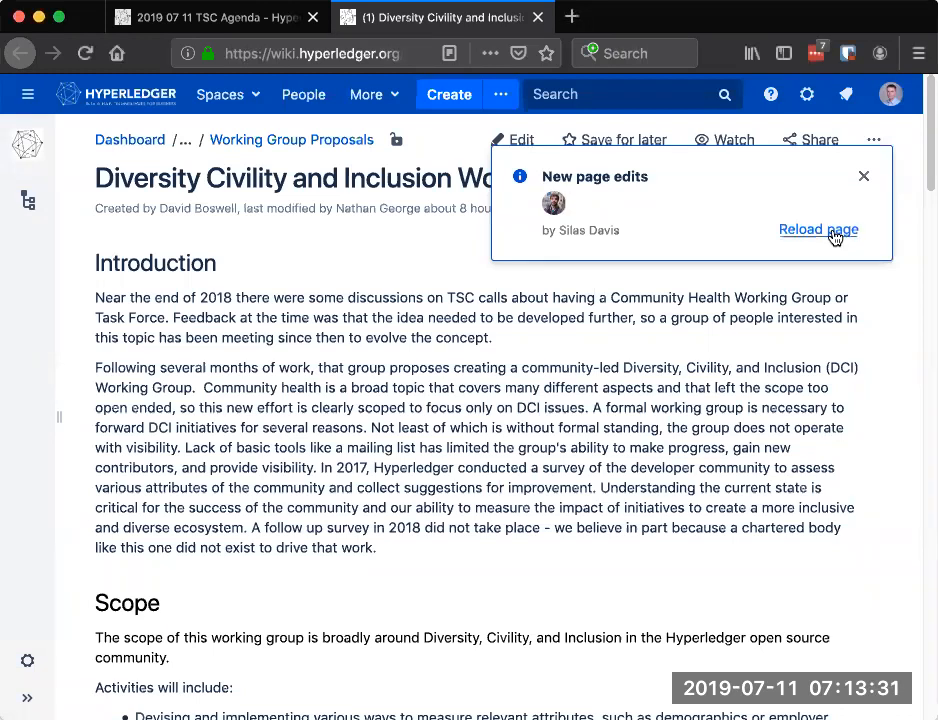
Reload the DCI Working Group page from the New page edits notification.
left_click(818, 229)
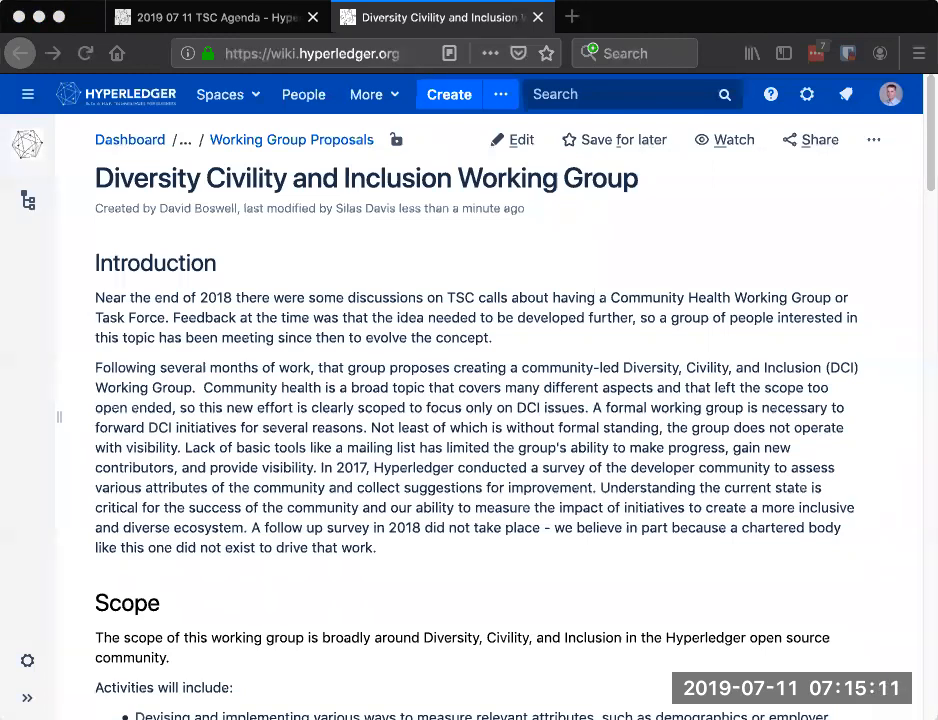
mouse_move(901, 131)
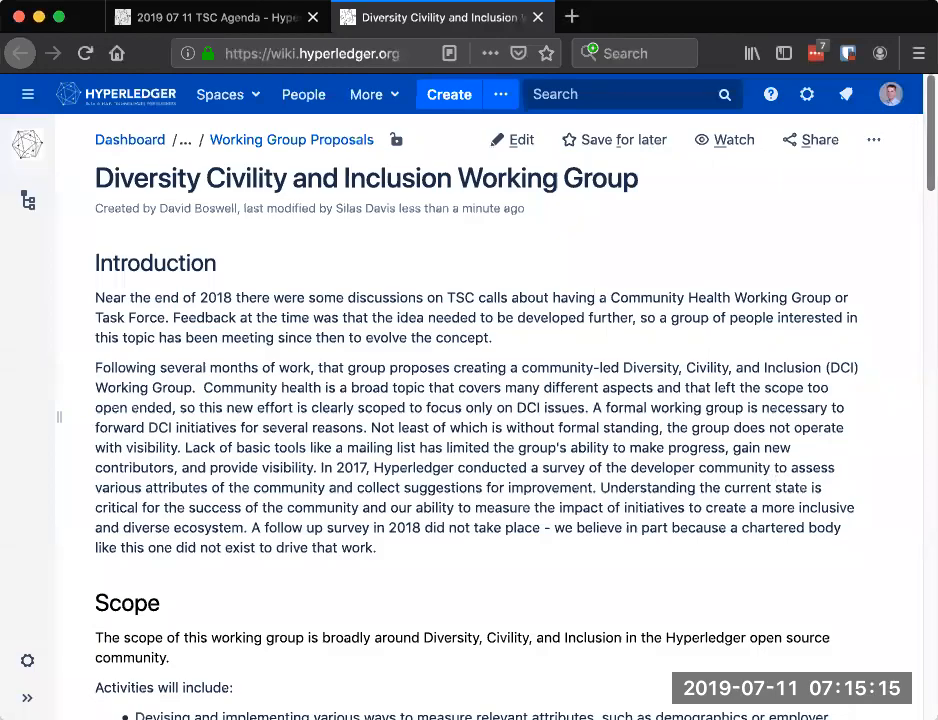
Scroll the DCI Working Group proposal down to the Interested Parties table and Proposed Chair.
scroll("down", 3)
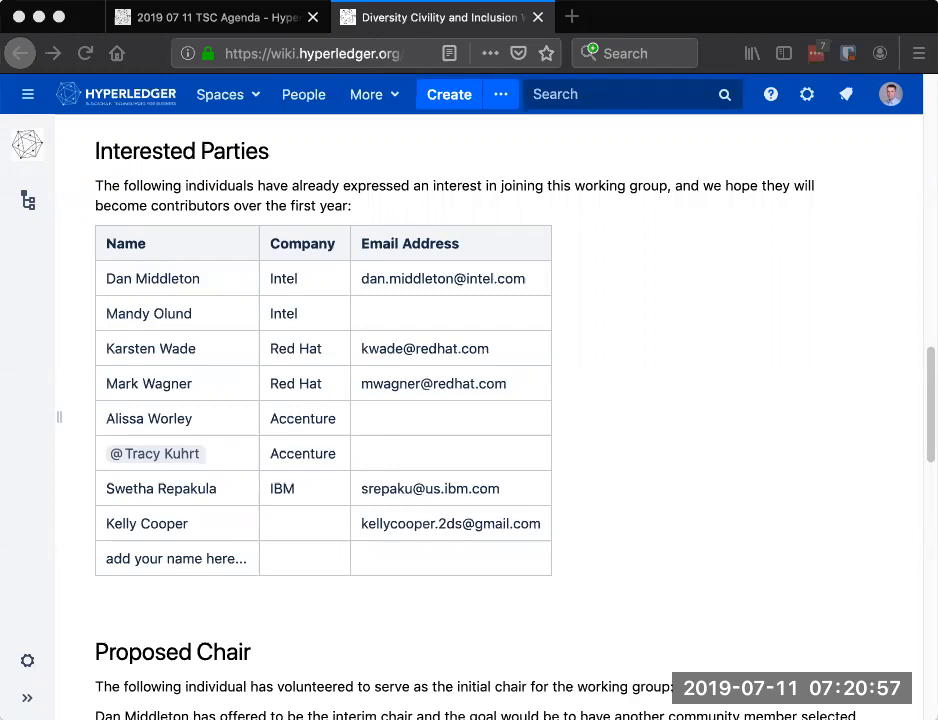
Scroll past the Interested Parties table to the checked name list and the single comment.
scroll("down", 3)
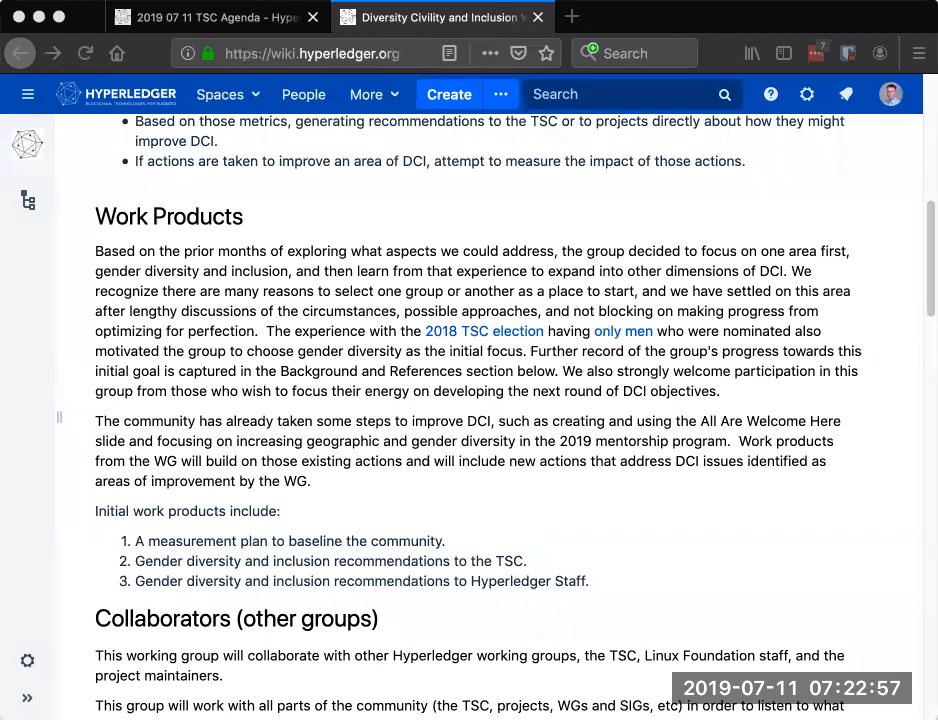
scroll("down", 3)
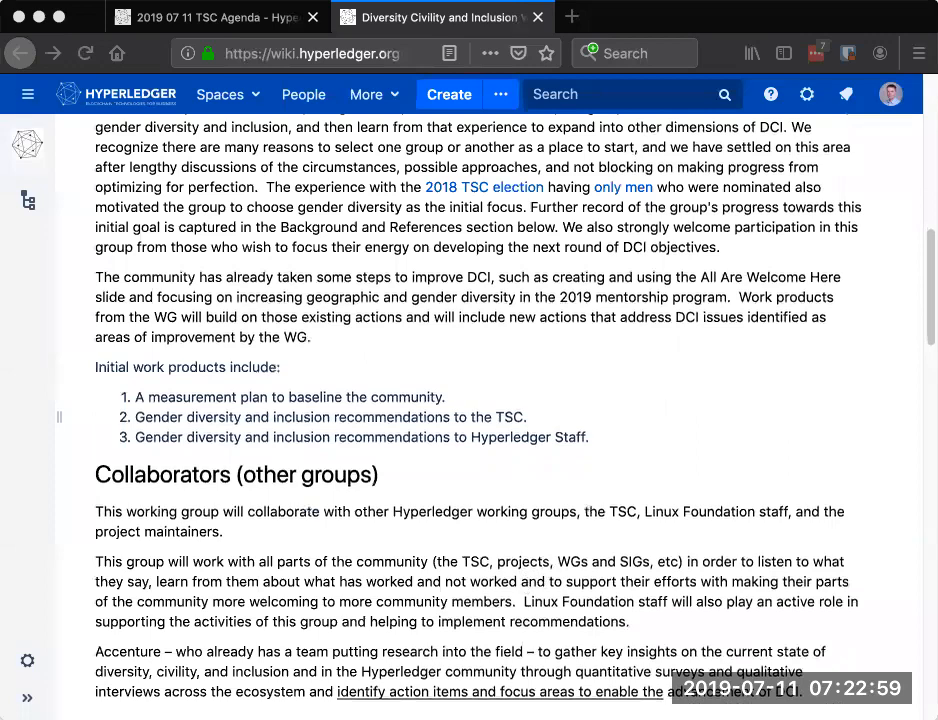
scroll("down", 3)
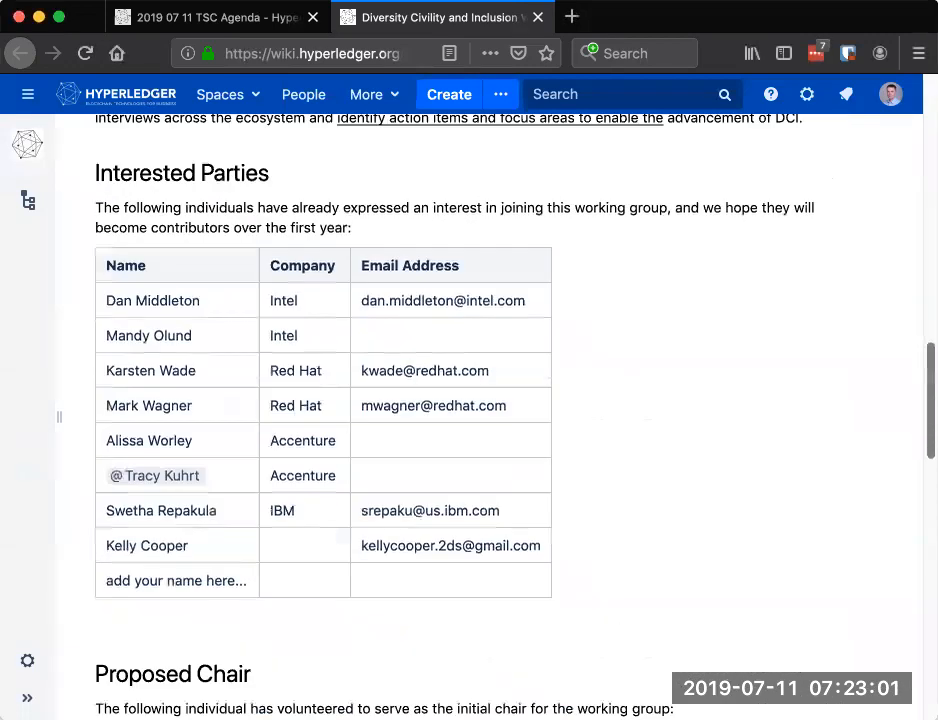
scroll("down", 3)
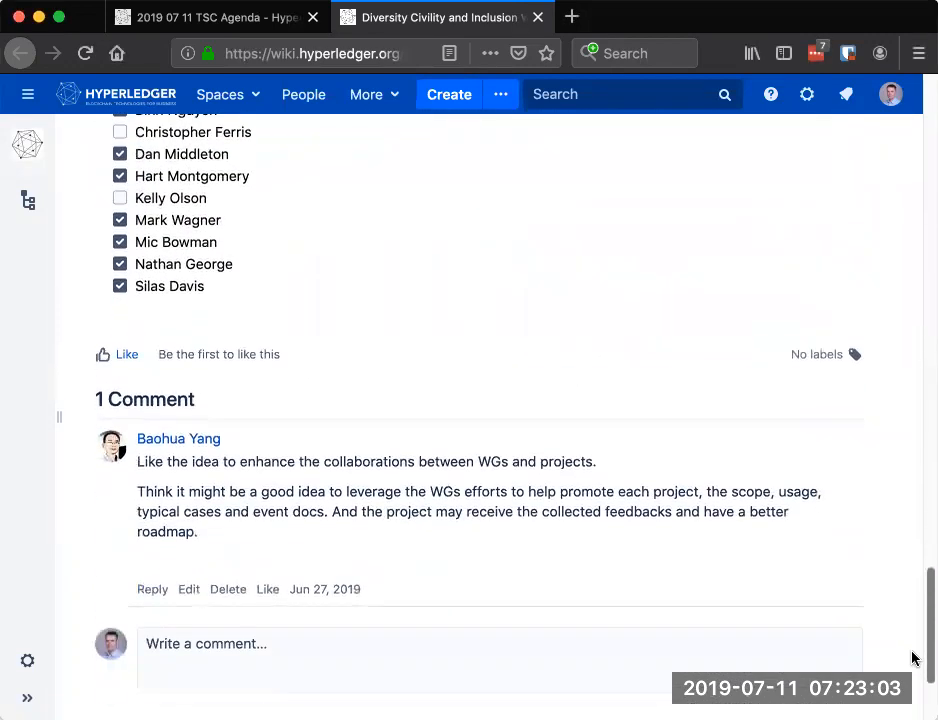
scroll("down", 3)
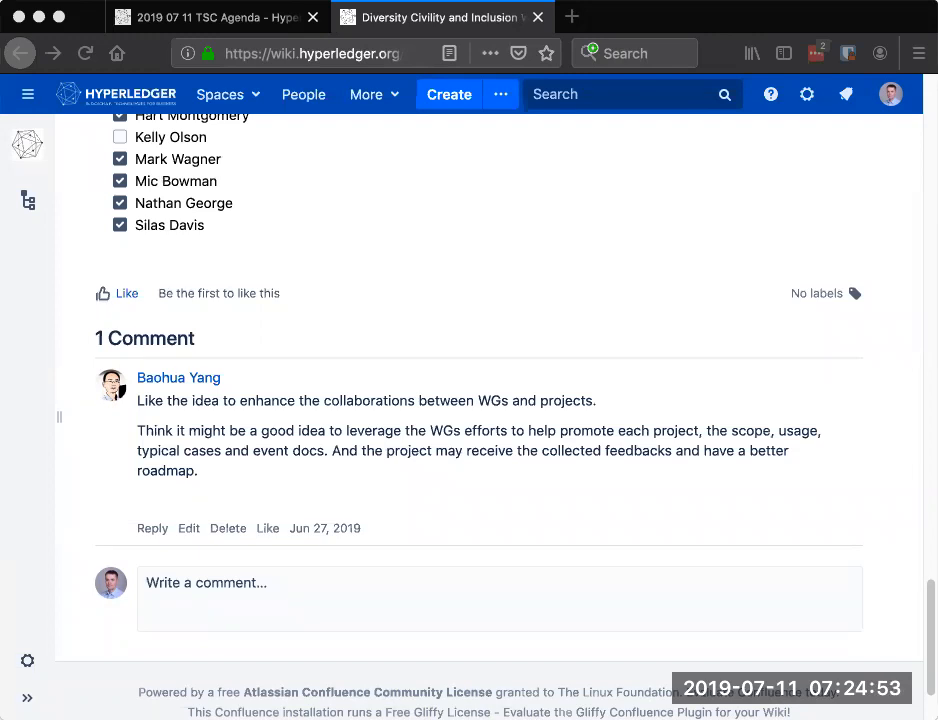
mouse_move(878, 551)
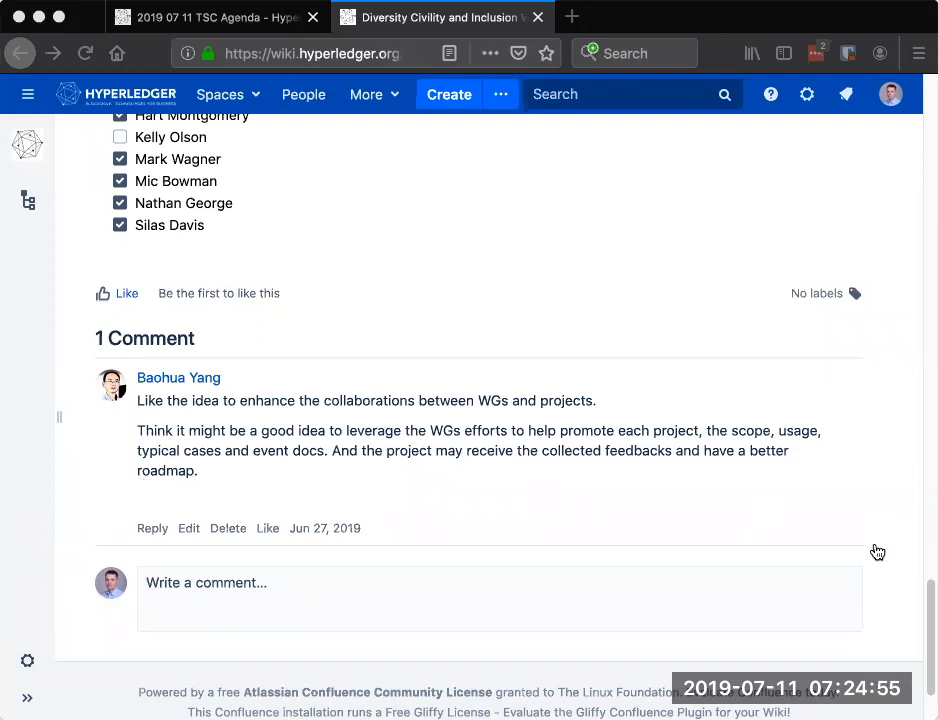
mouse_move(849, 566)
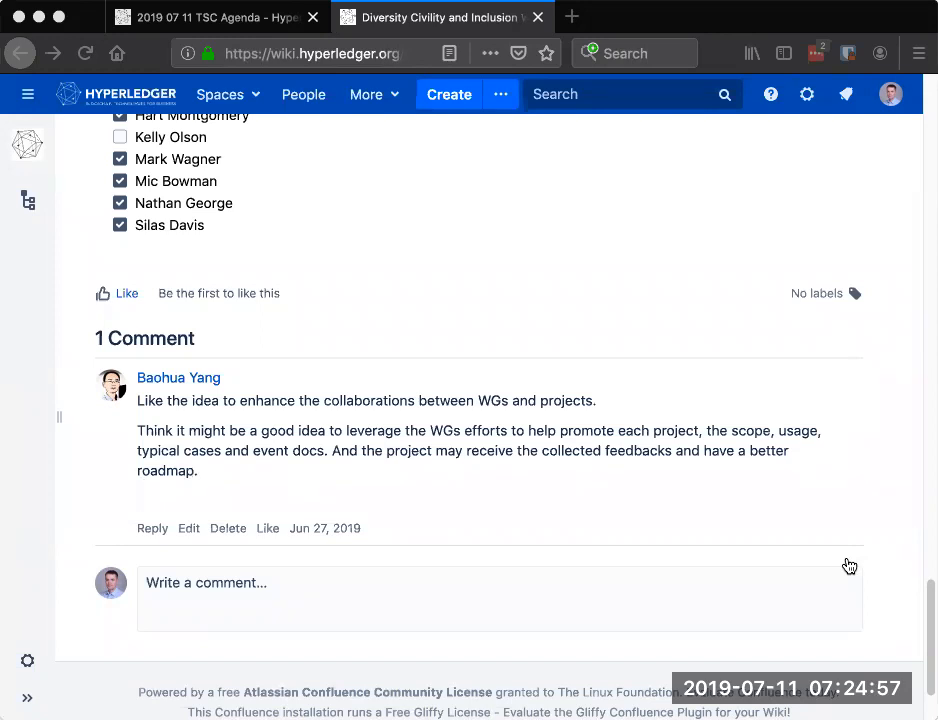
mouse_move(122, 555)
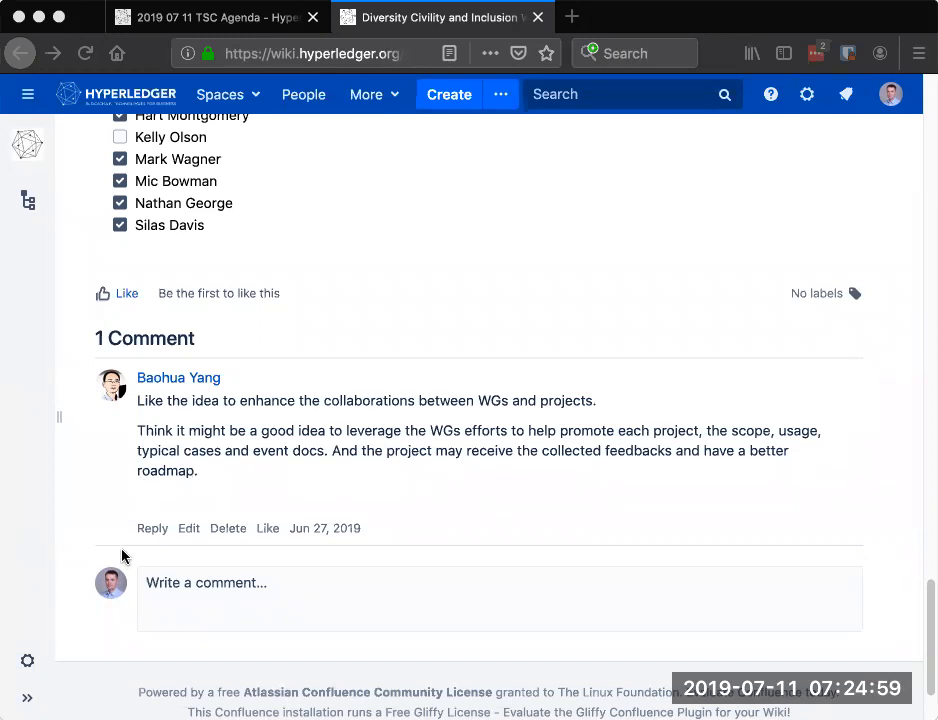
mouse_move(103, 541)
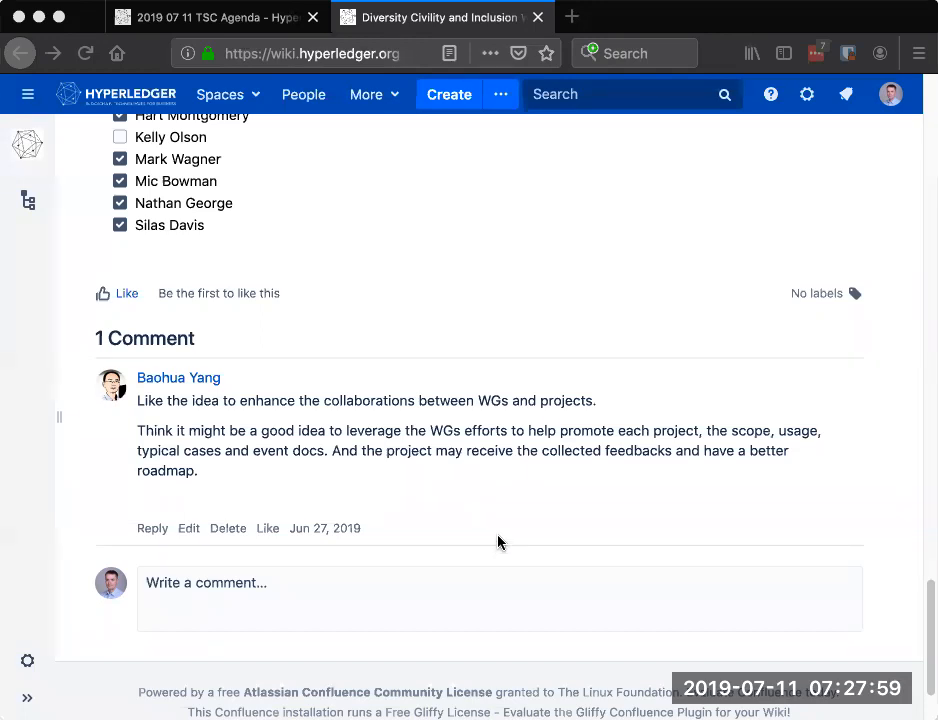
mouse_move(475, 640)
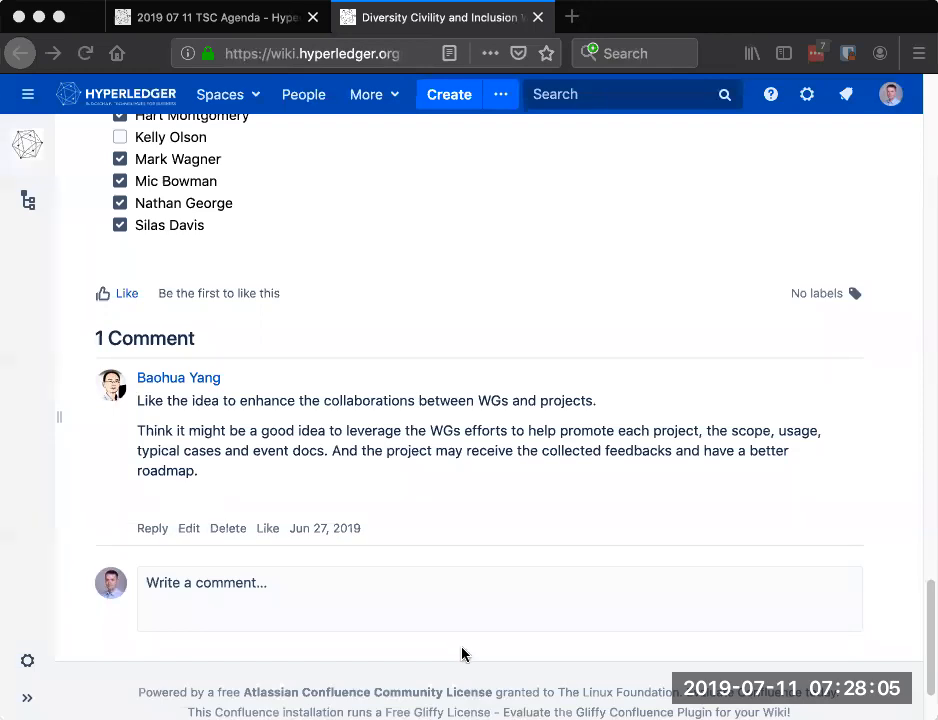
mouse_move(315, 634)
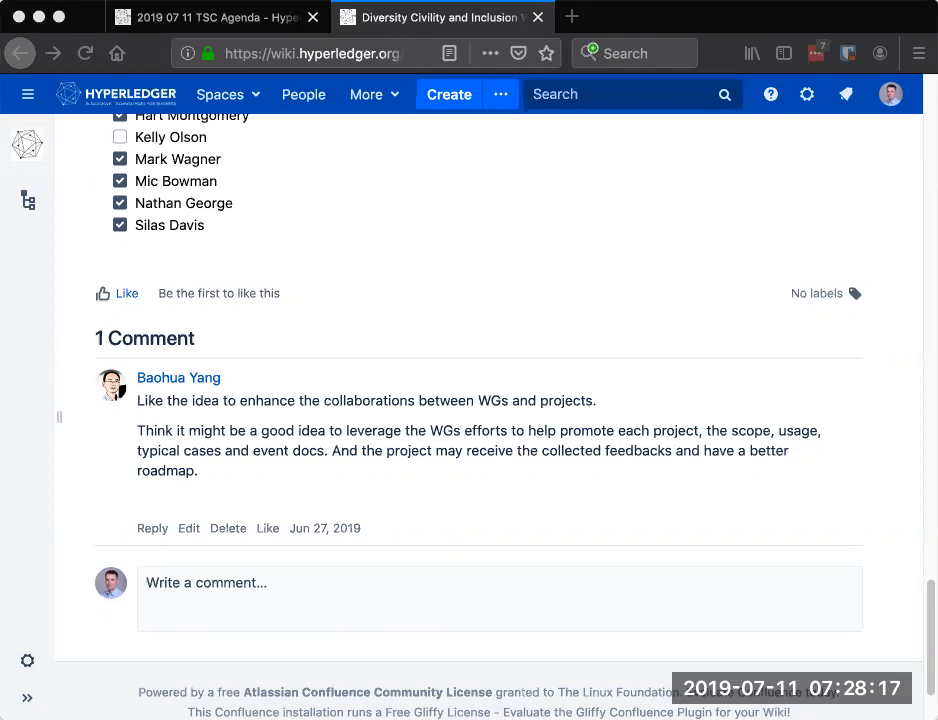
mouse_move(466, 628)
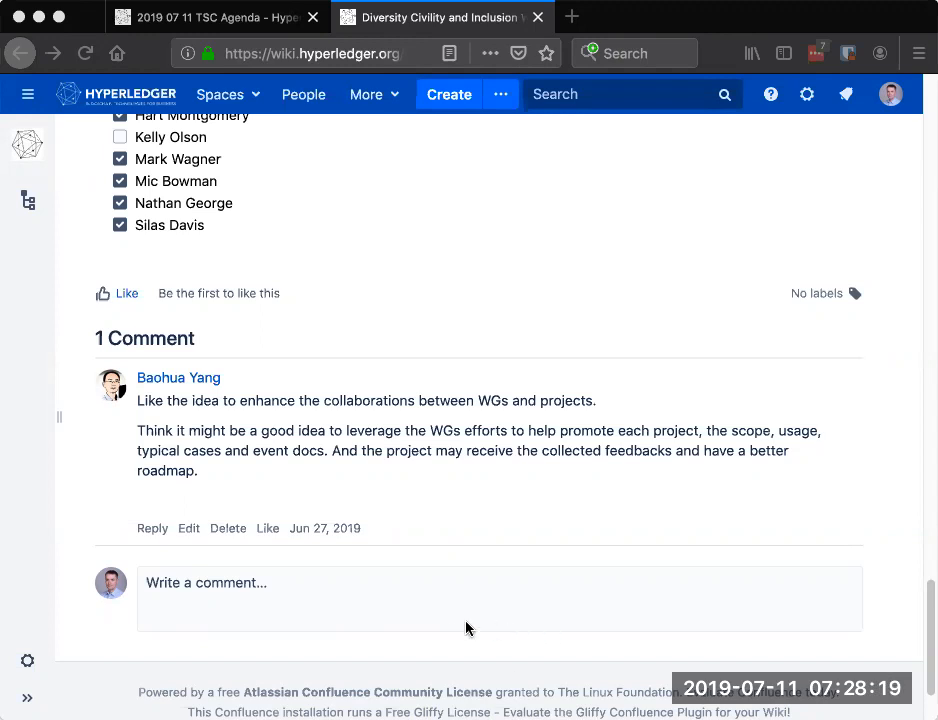
mouse_move(564, 632)
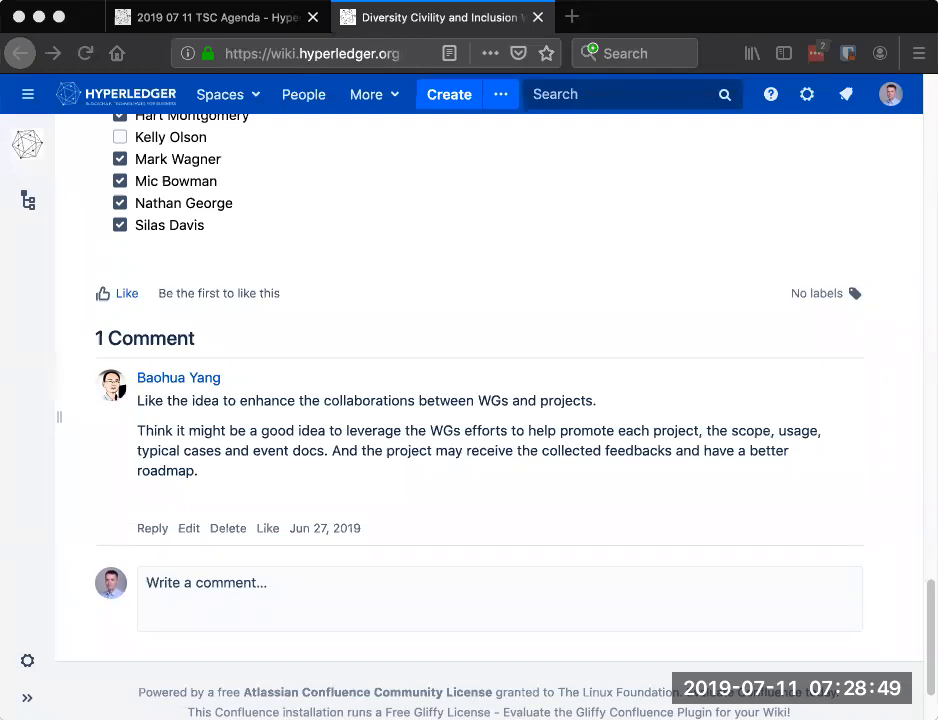
mouse_move(696, 216)
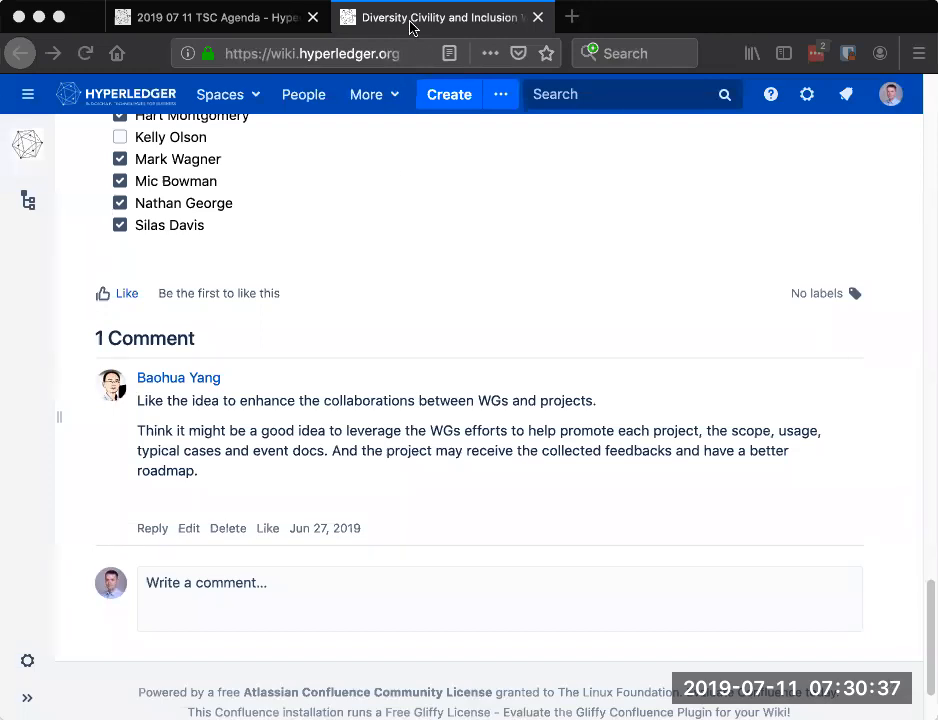
left_click(210, 17)
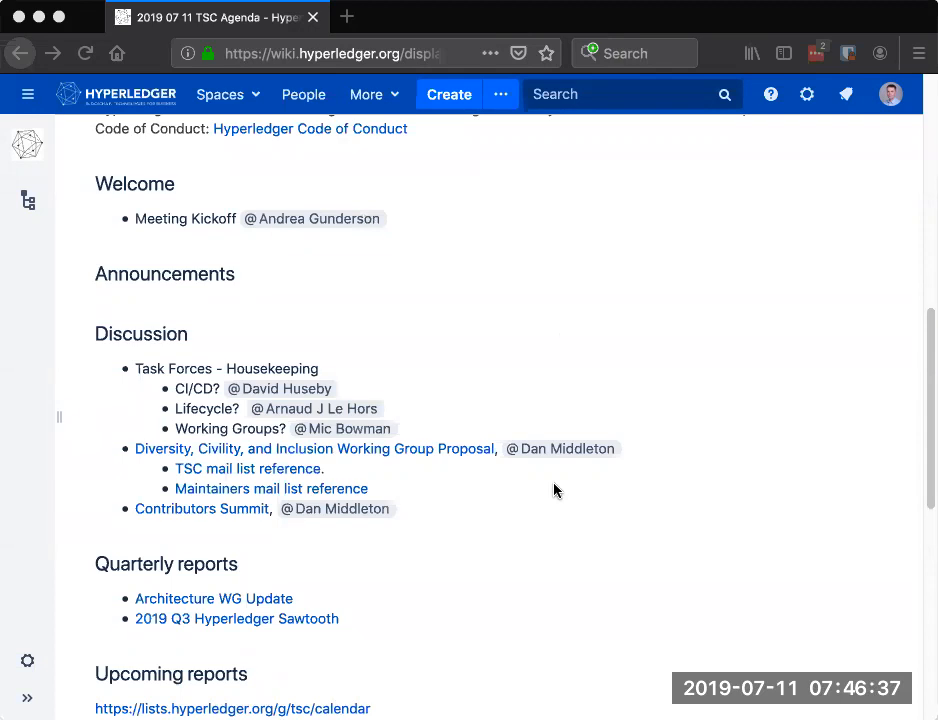
mouse_move(617, 548)
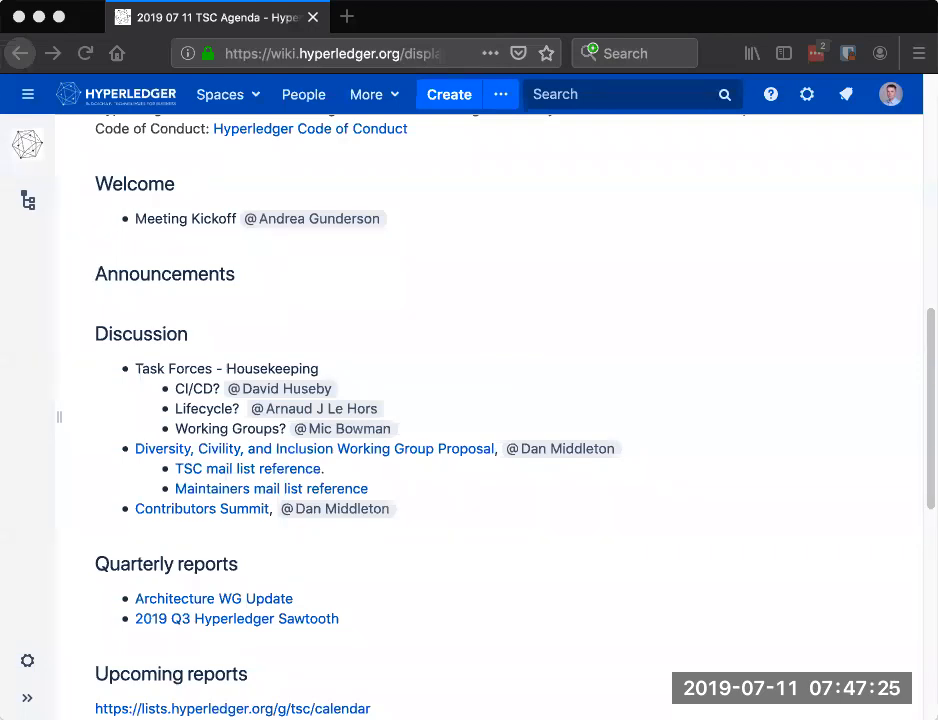
mouse_move(168, 136)
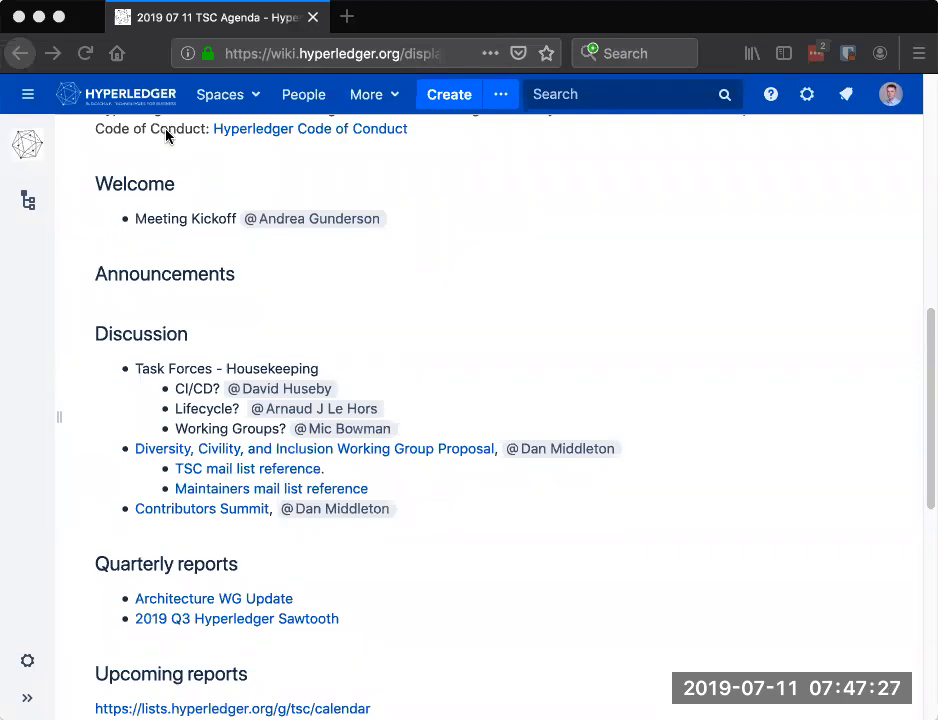
mouse_move(783, 222)
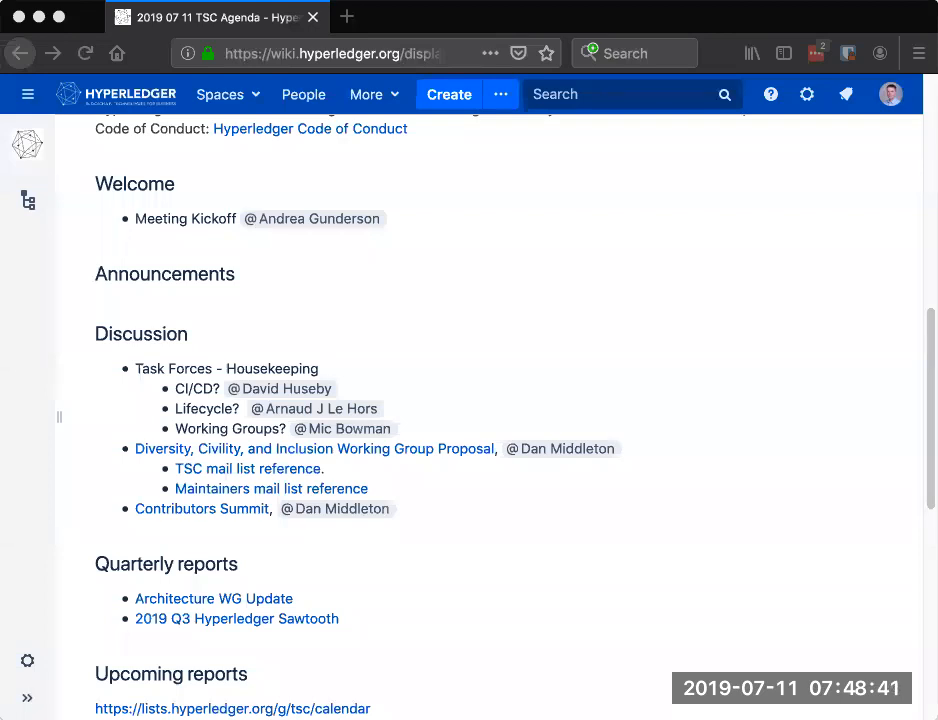
mouse_move(267, 588)
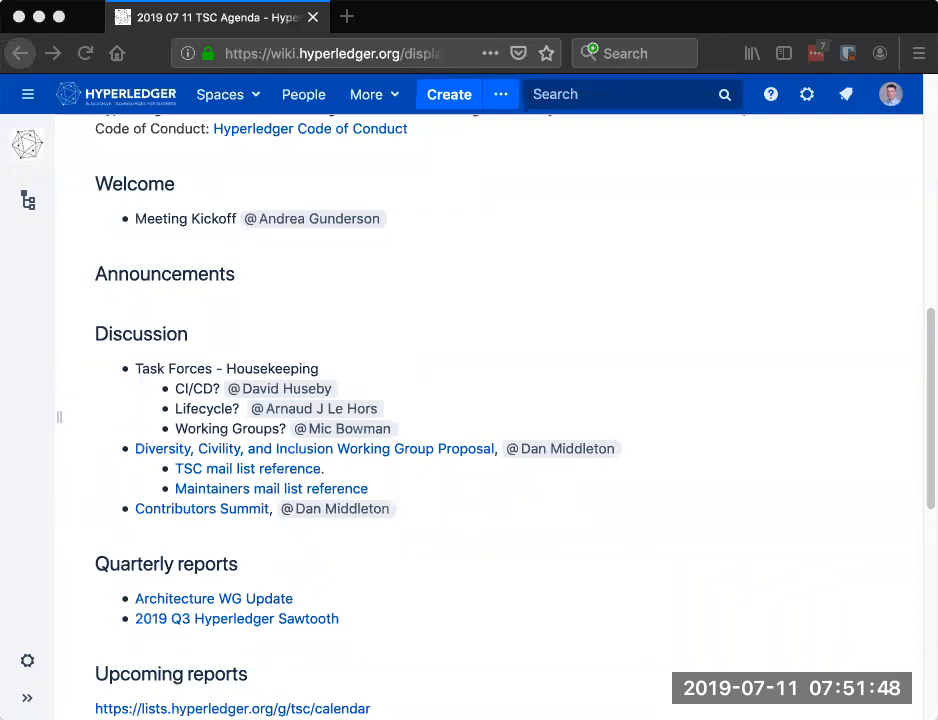
mouse_move(397, 359)
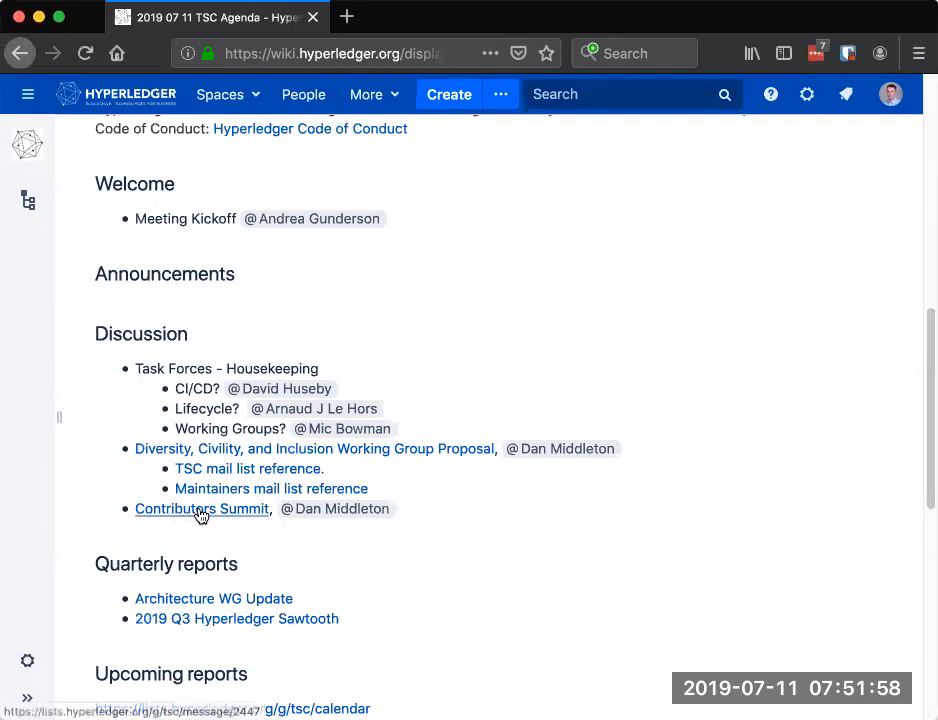
mouse_move(570, 599)
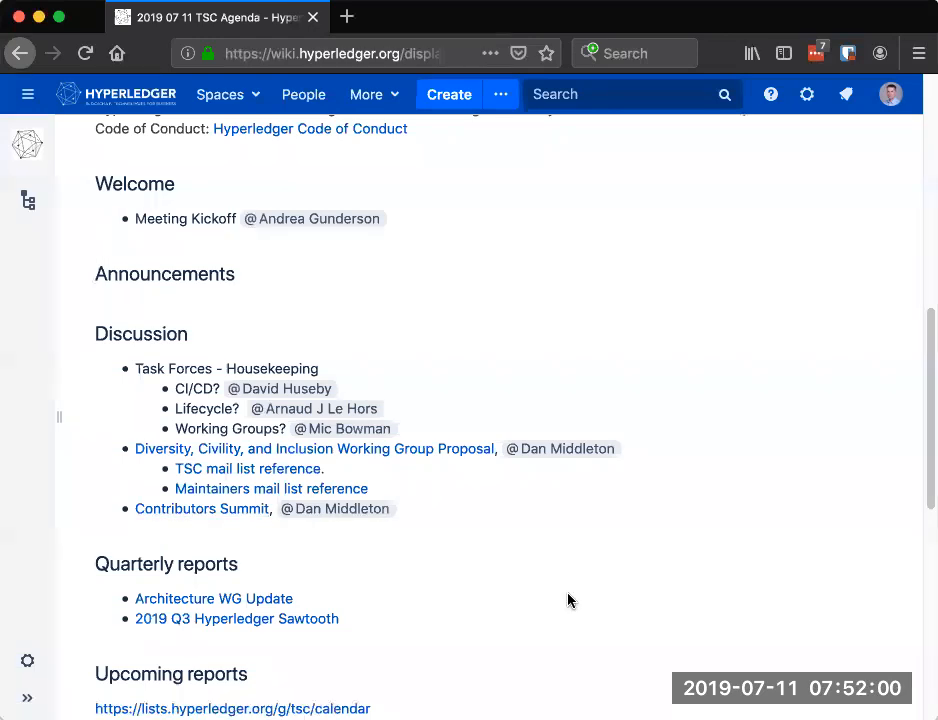
left_click(201, 509)
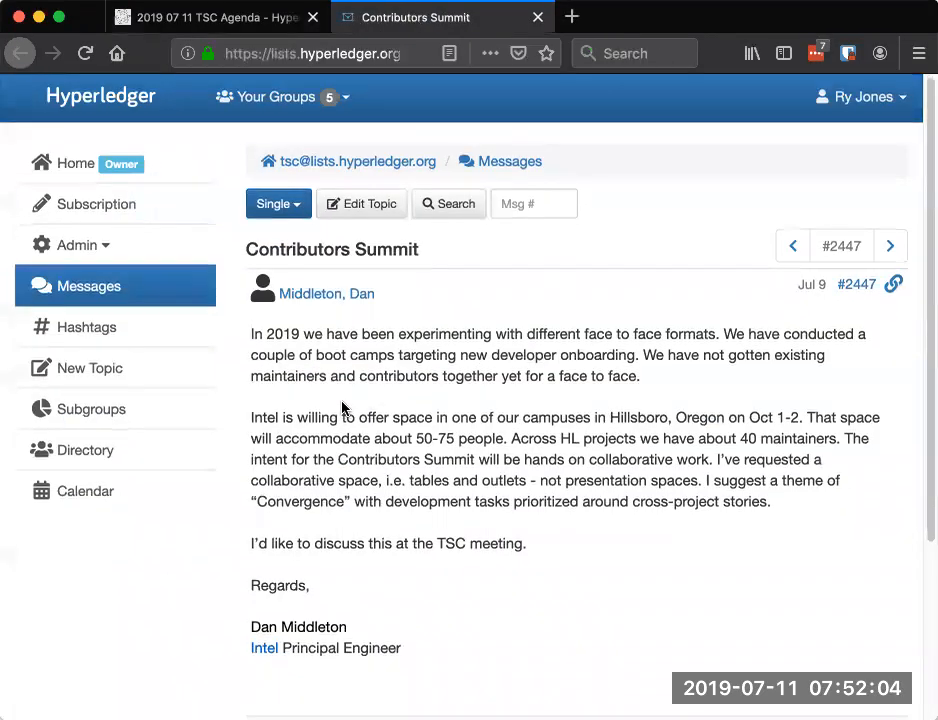
scroll("down", 3)
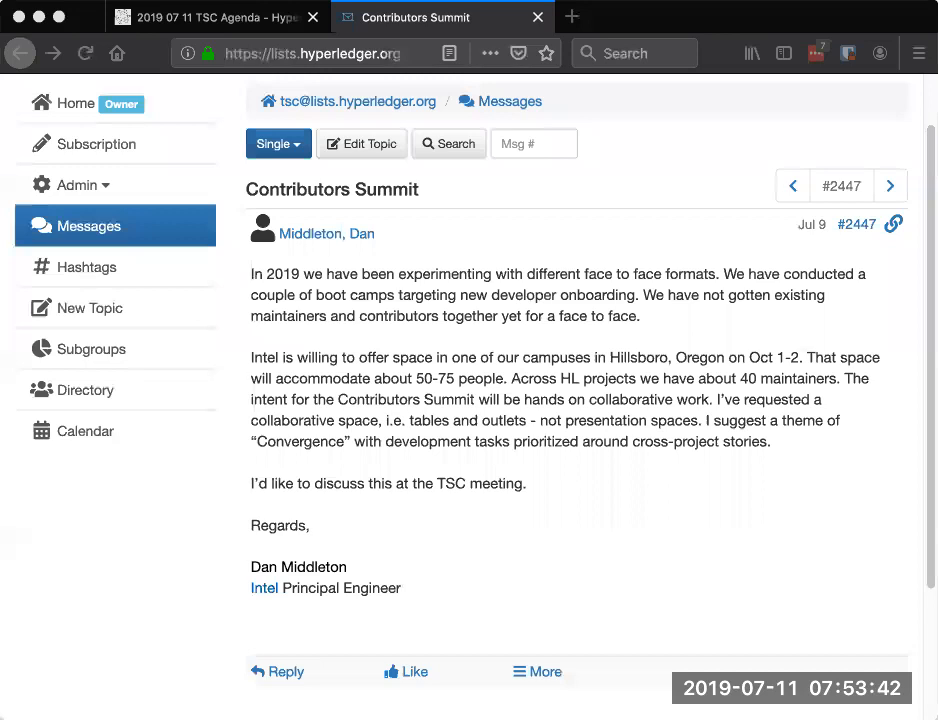
mouse_move(15, 325)
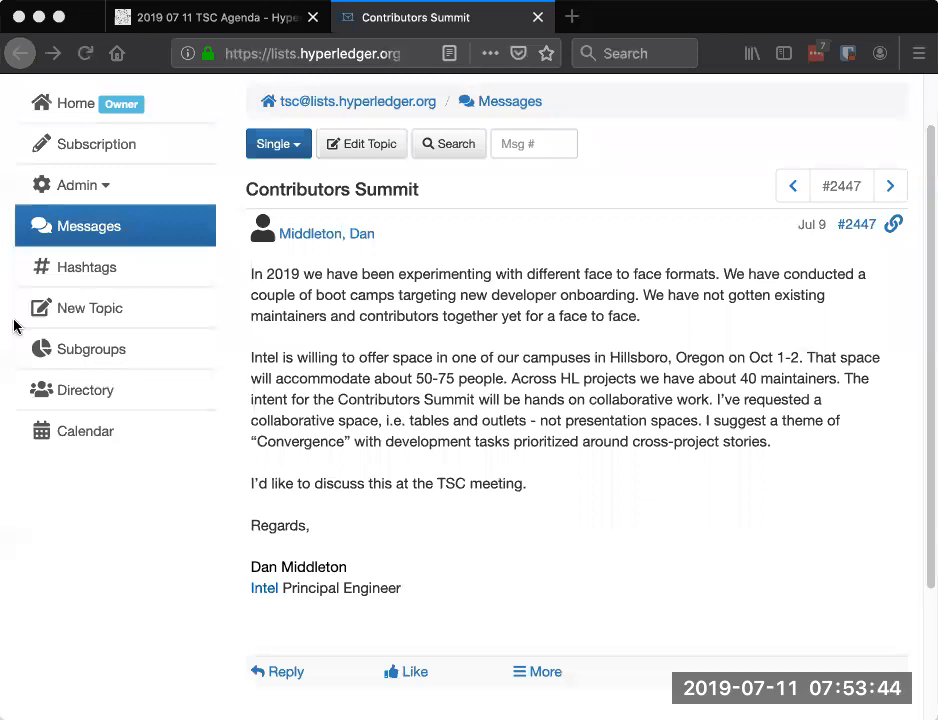
mouse_move(298, 424)
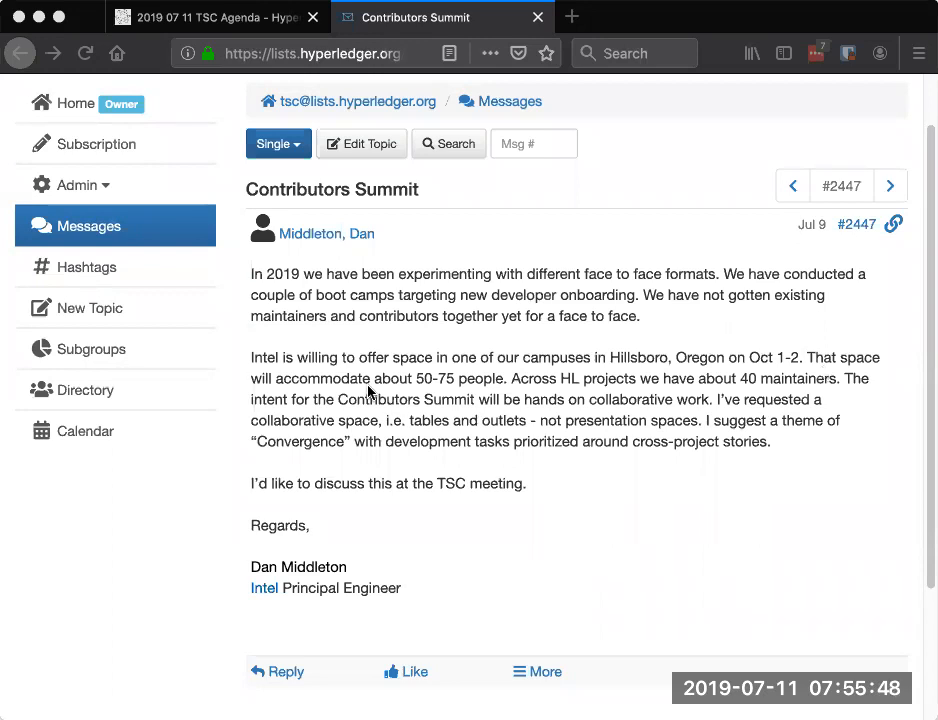
mouse_move(430, 485)
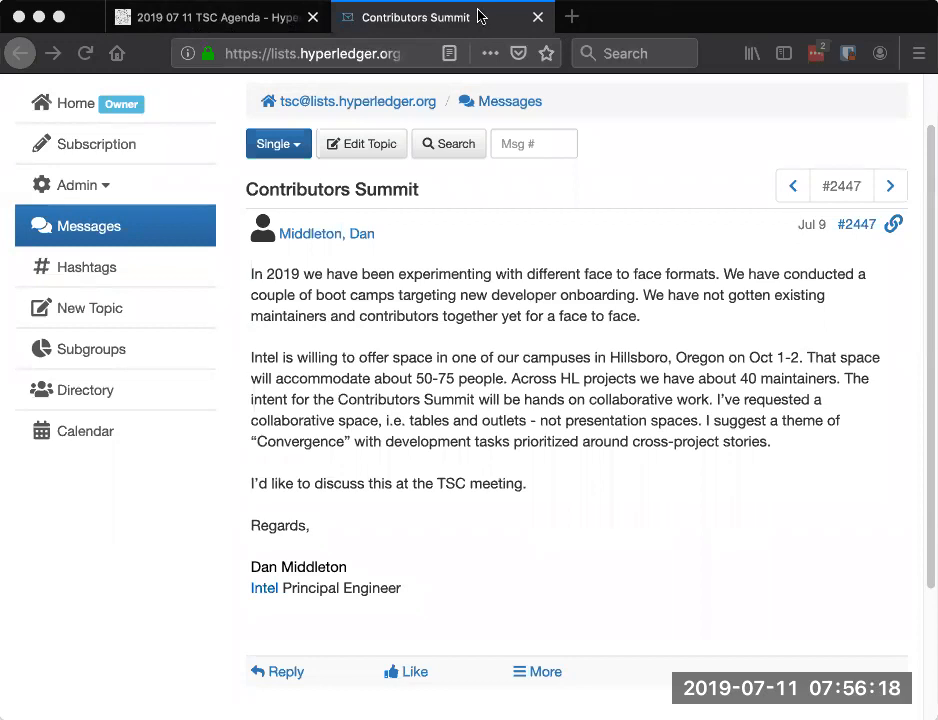
mouse_move(420, 17)
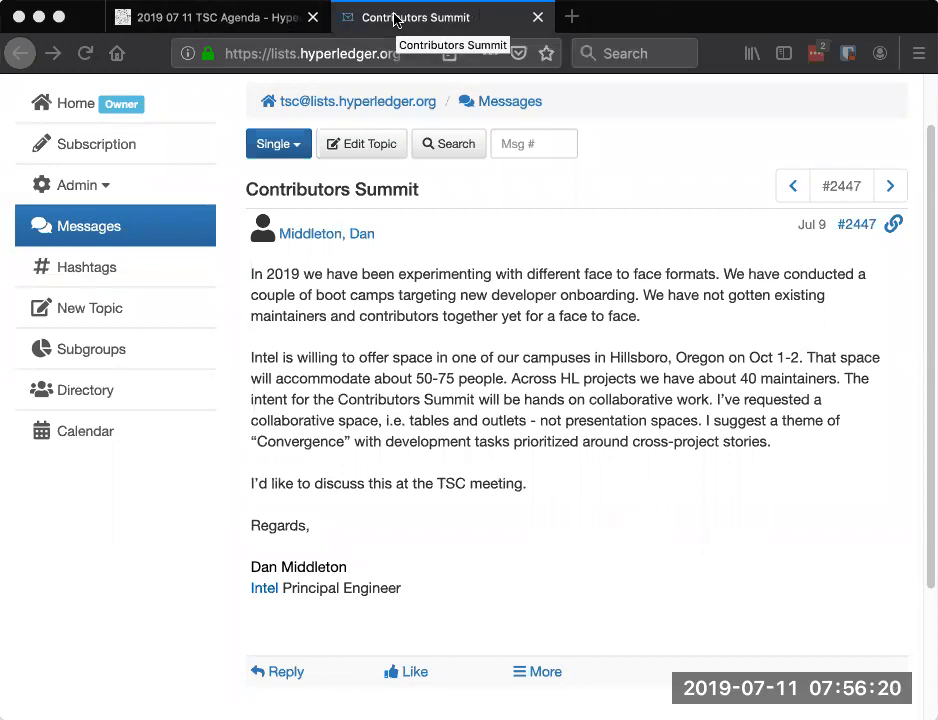
Close the Contributors Summit Groups.io tab to show the TSC Agenda's Discussion section.
left_click(210, 17)
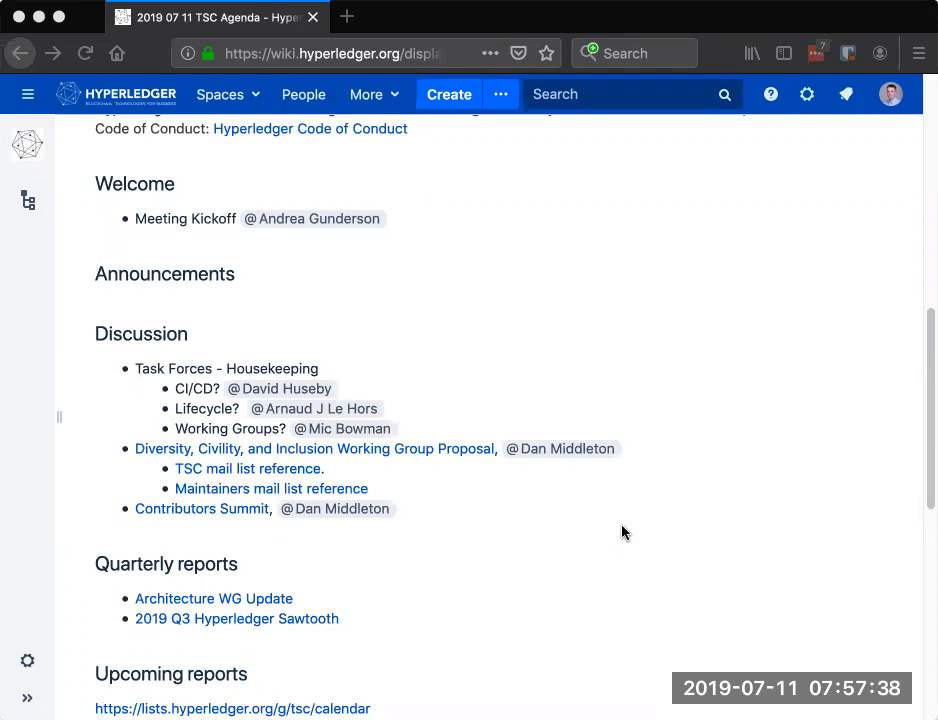
mouse_move(693, 467)
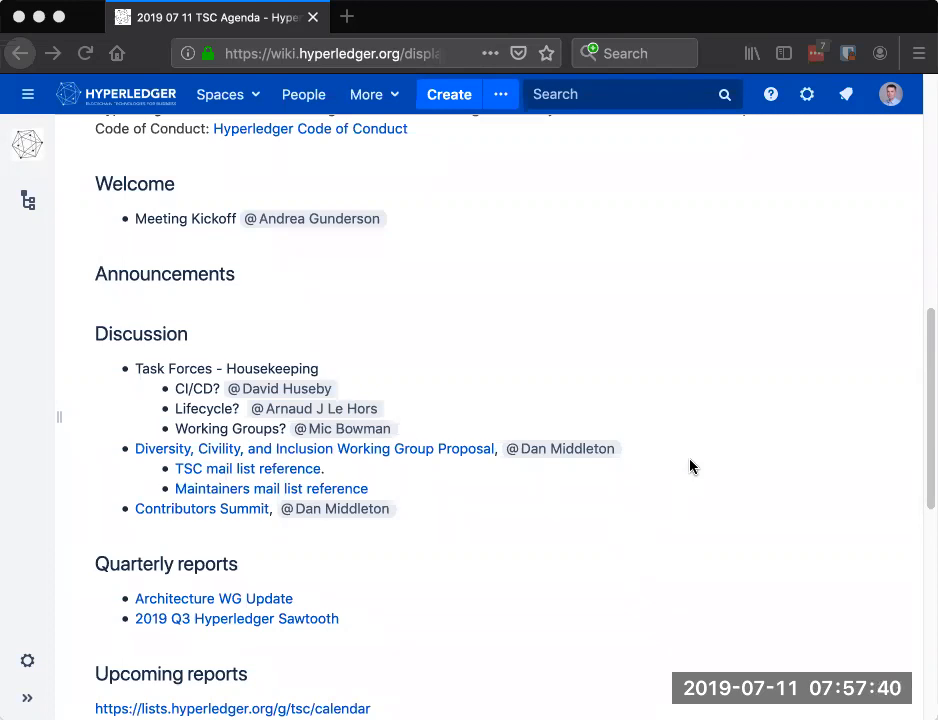